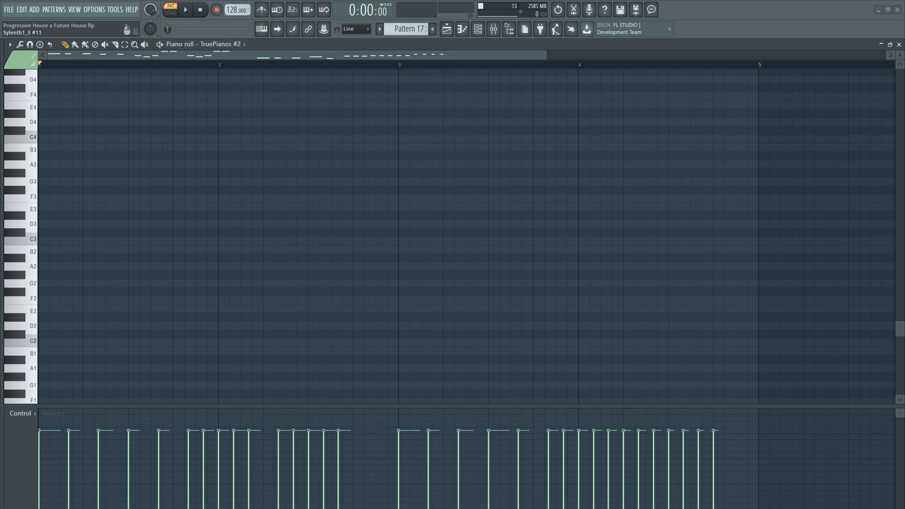
# Step: Switch the piano roll snap grid to 1/3 step for triplet notes
pyautogui.click(353, 28)
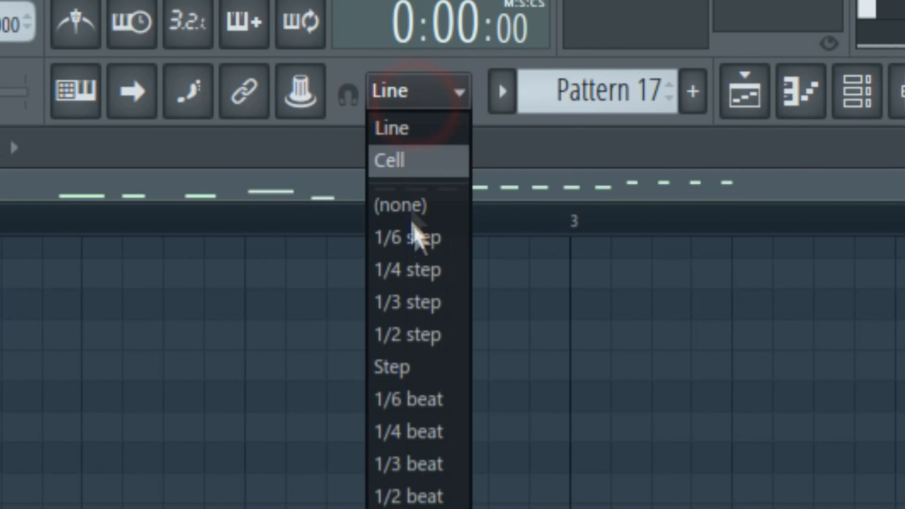
pyautogui.click(407, 302)
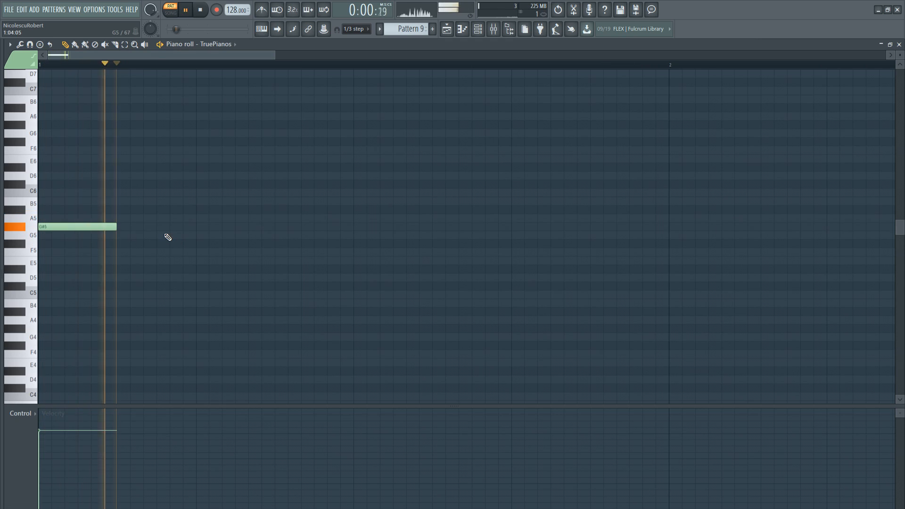
# Step: Draw repeated G#5 triplet notes to extend the top melody
pyautogui.click(182, 227)
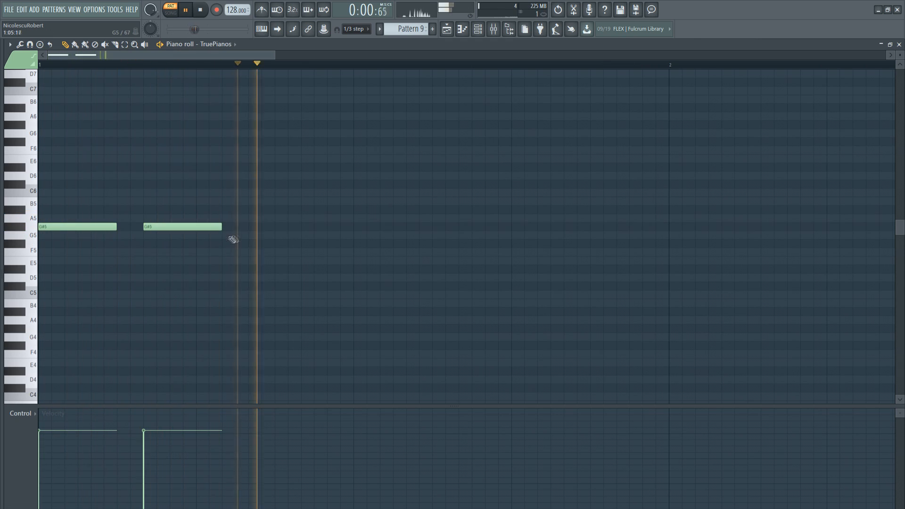
pyautogui.click(287, 226)
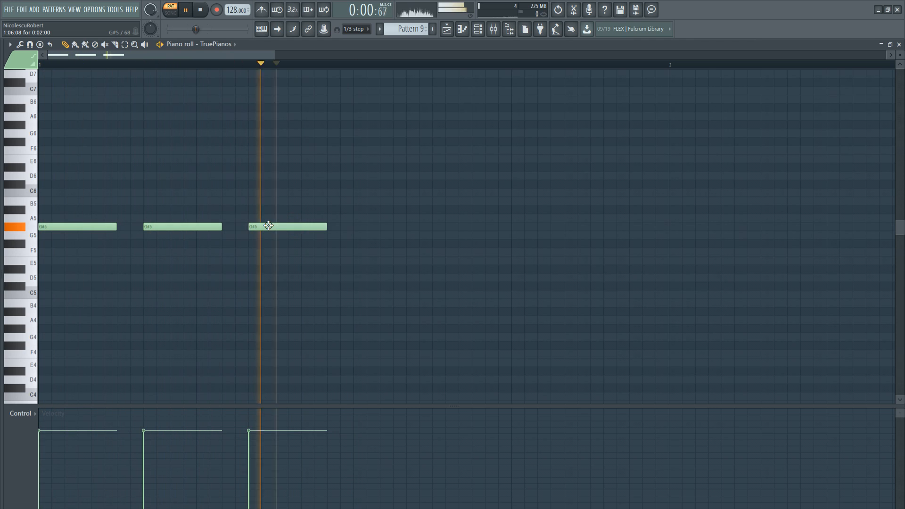
pyautogui.click(392, 234)
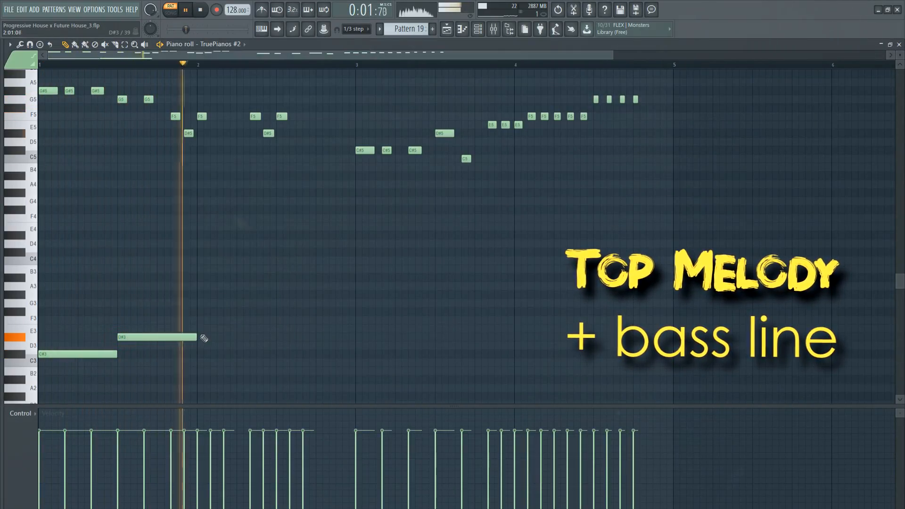
# Step: Add another bass line note and adjust the bass notes
pyautogui.click(236, 319)
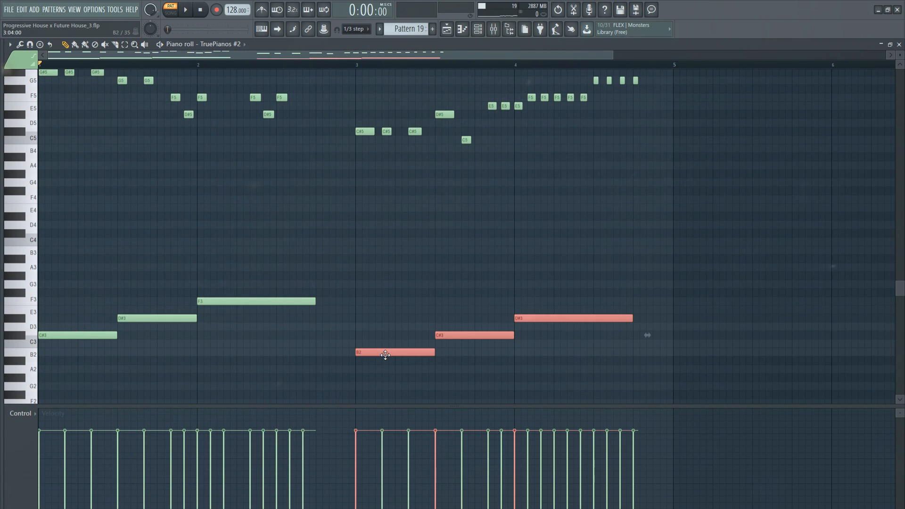
pyautogui.click(185, 10)
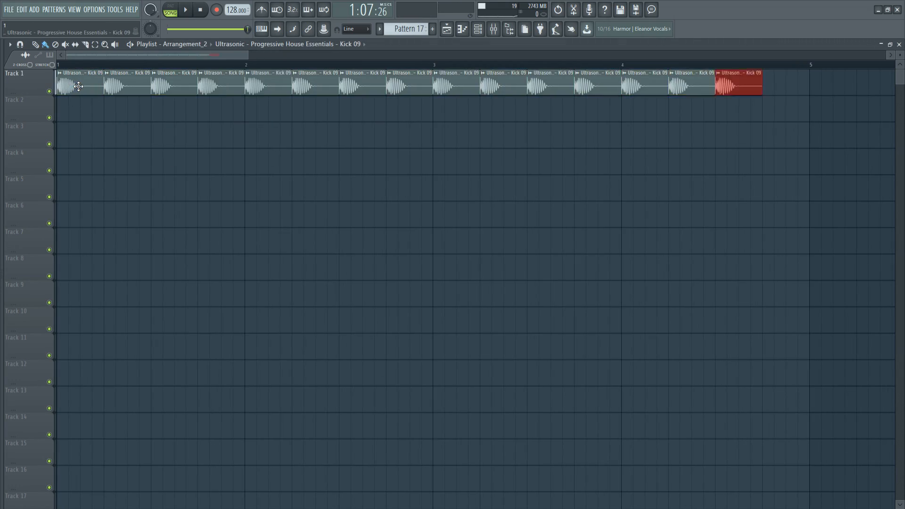
# Step: Add another Kick 09 clip to Track 1 of the playlist
pyautogui.click(183, 10)
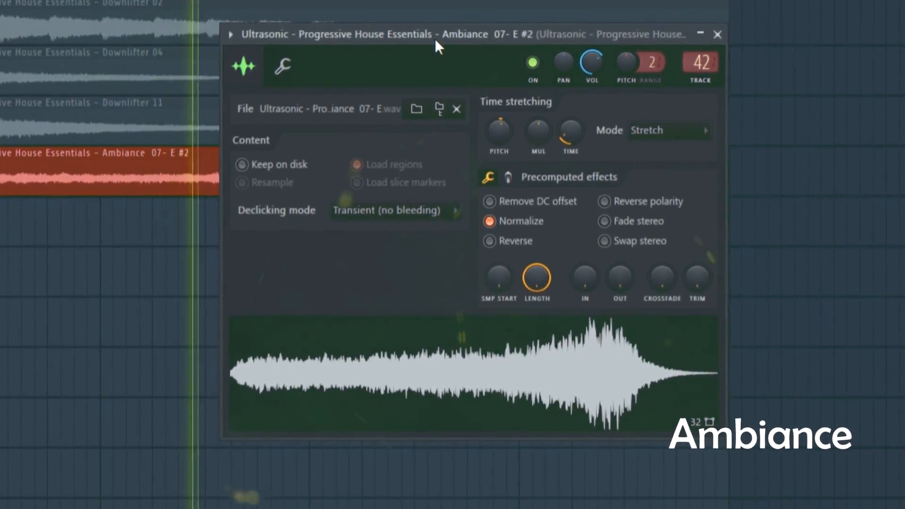
pyautogui.click(717, 34)
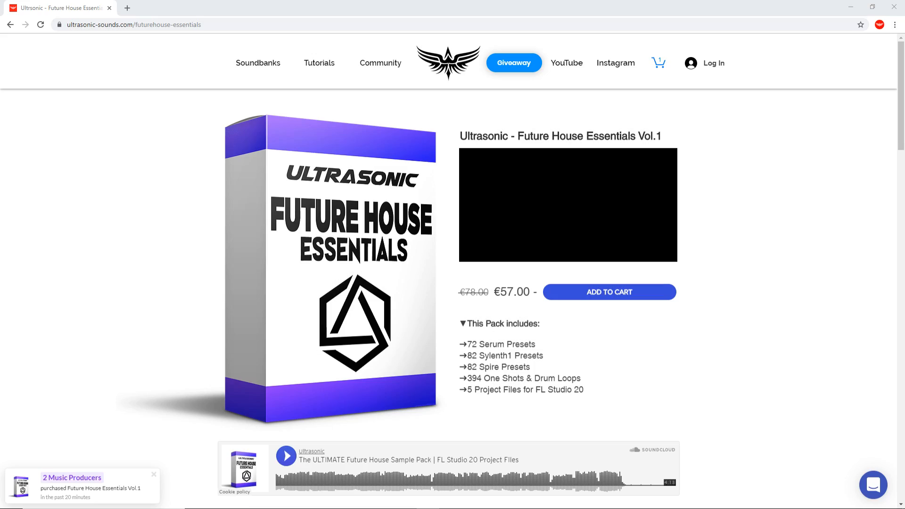
# Step: Scroll down the Ultrasonic Future House Essentials Vol.1 product page
pyautogui.scroll(-3)
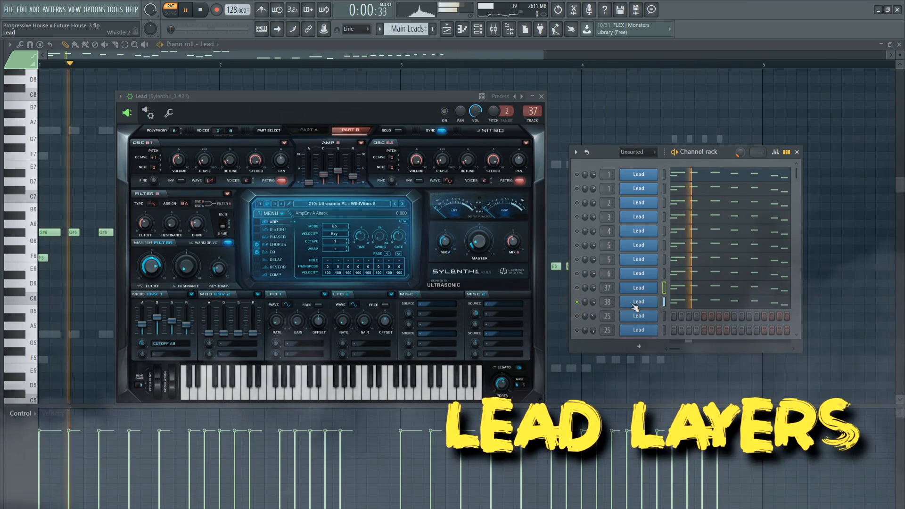
# Step: Open another stacked Lead layer's Sylenth1 synth window
pyautogui.click(639, 301)
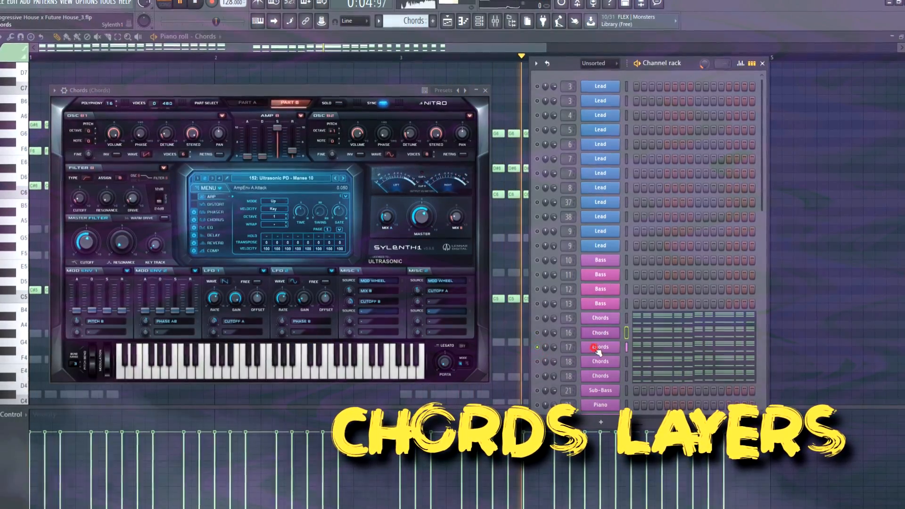
# Step: Open a Chords Sylenth1 layer and solo it to hear it alone
pyautogui.click(253, 107)
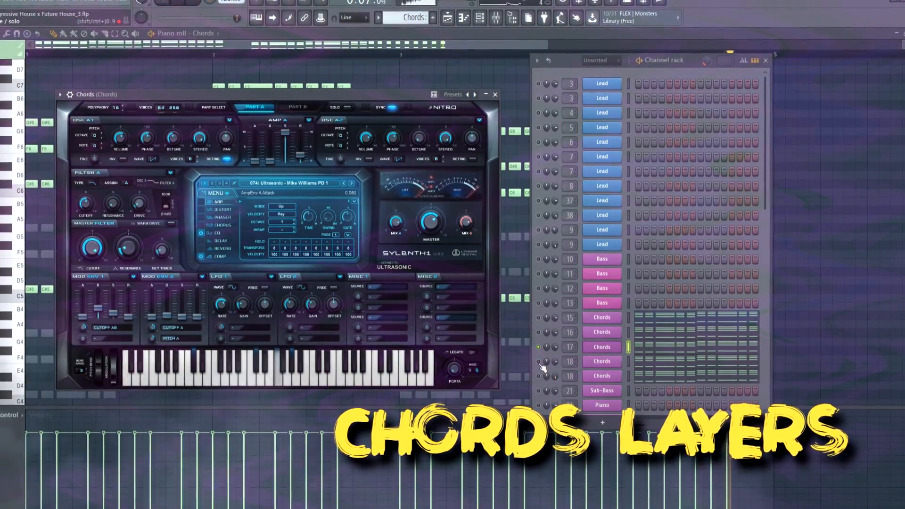
pyautogui.click(291, 124)
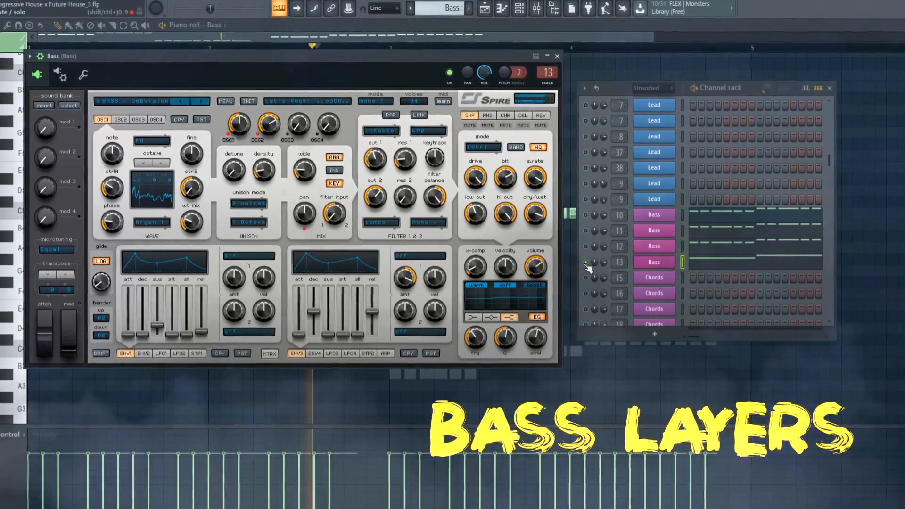
# Step: Toggle one bass layer's mute light in the Channel rack
pyautogui.click(556, 56)
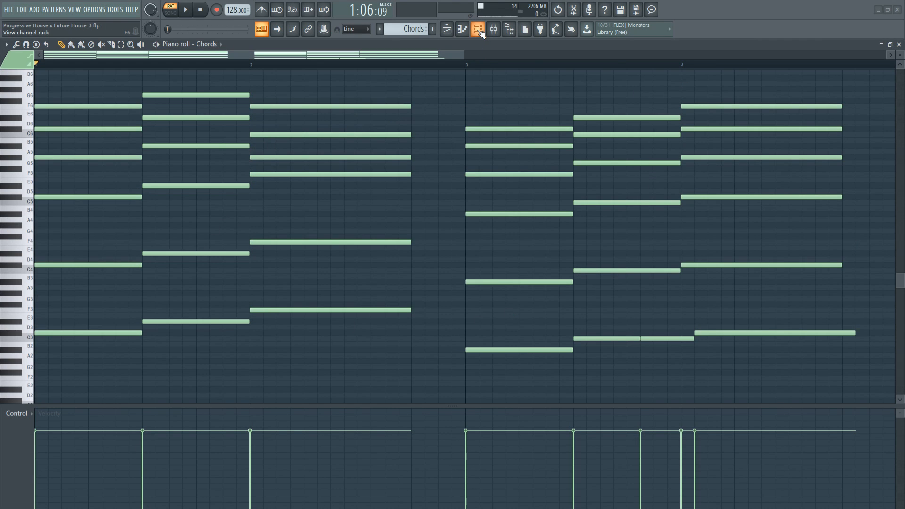
# Step: Check the Serum chord patch settings, then close the synth window
pyautogui.click(478, 29)
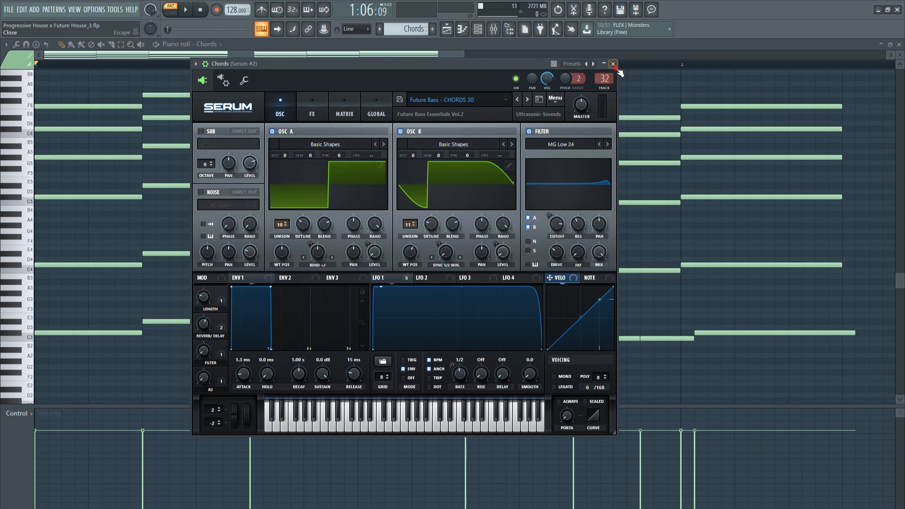
pyautogui.click(612, 64)
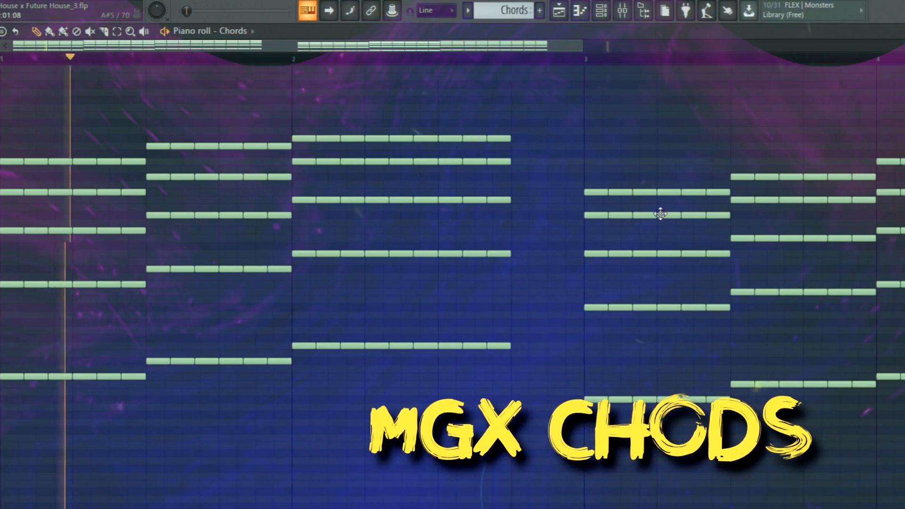
# Step: Scroll the piano roll right and add a breakdown chord note
pyautogui.hscroll(3)
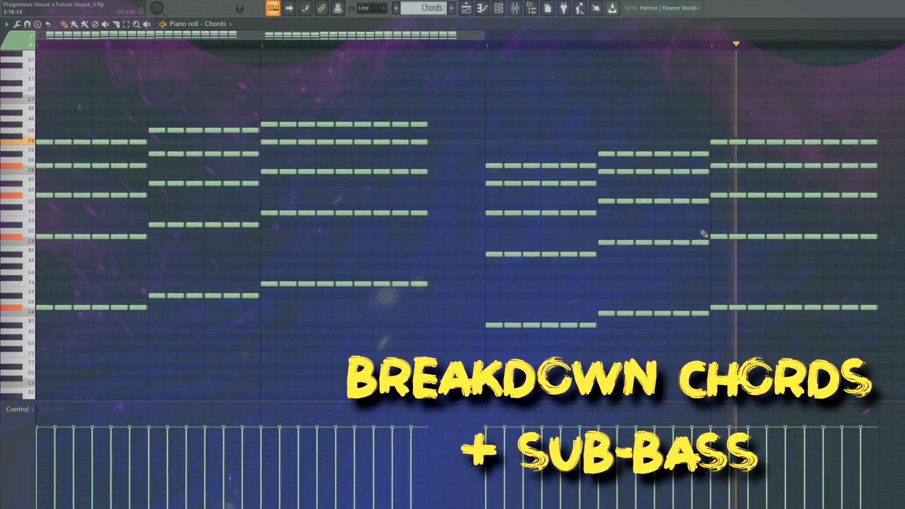
pyautogui.click(164, 44)
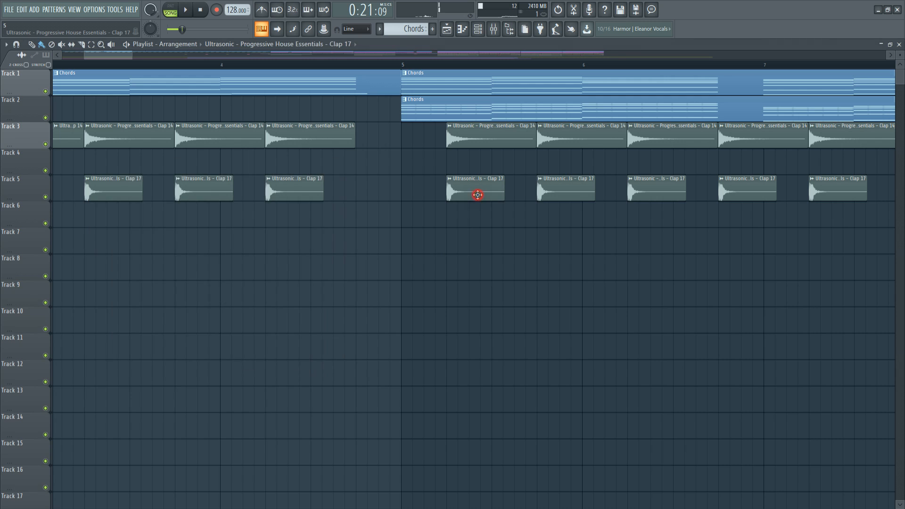
# Step: Place a clap clip in the build-up section and scroll through the Playlist
pyautogui.click(185, 10)
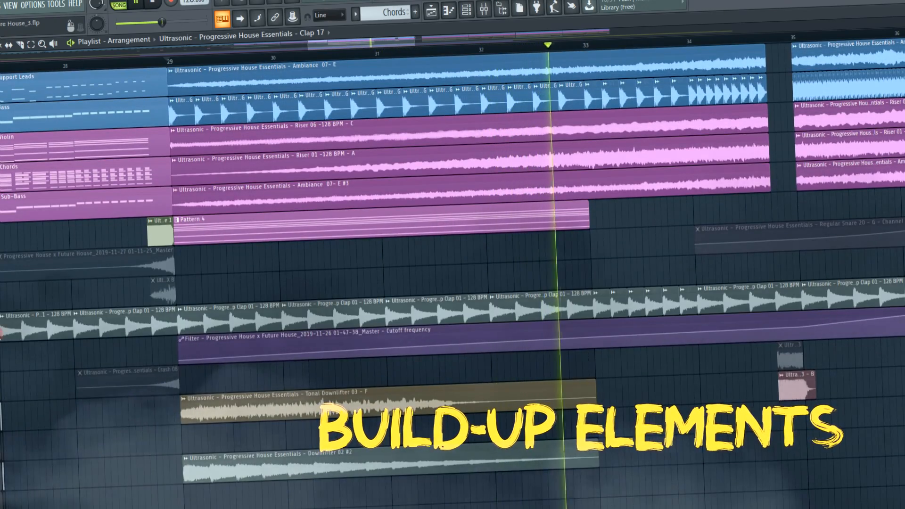
pyautogui.scroll(-3)
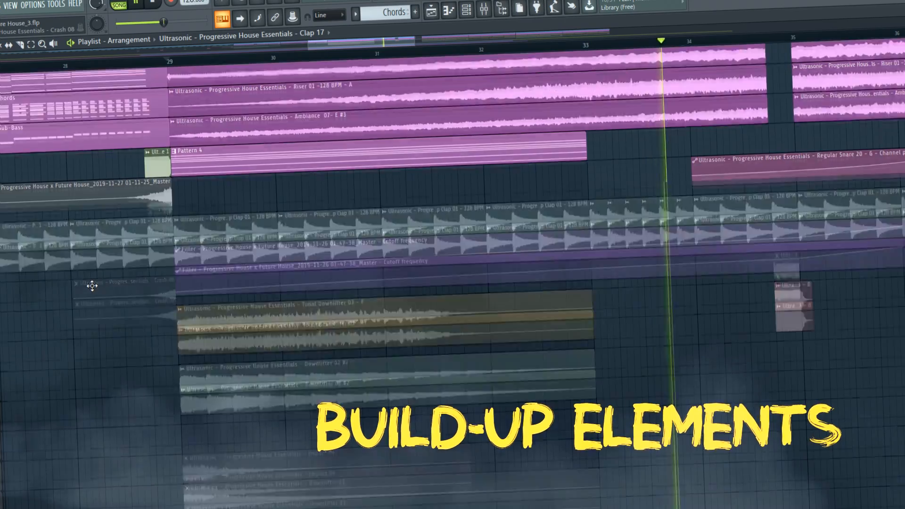